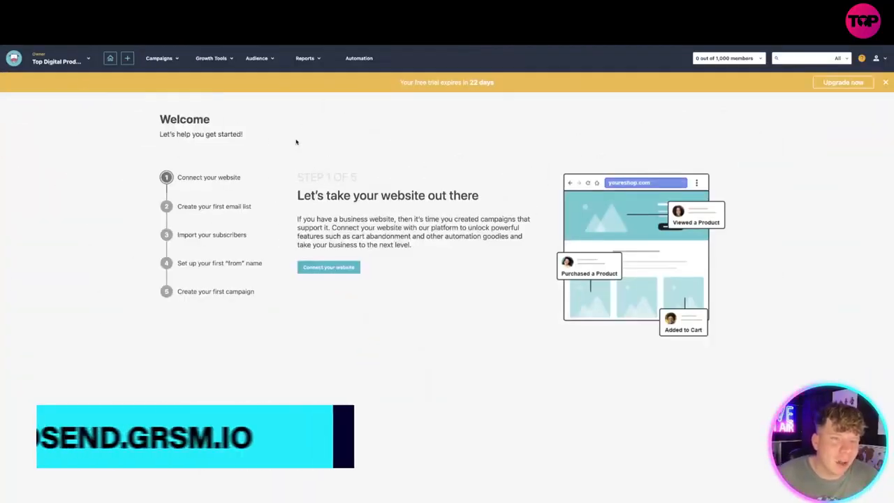
Submit the website domain 'googl' to connect a website.
{"action": "left_click", "coordinate": [159, 58]}
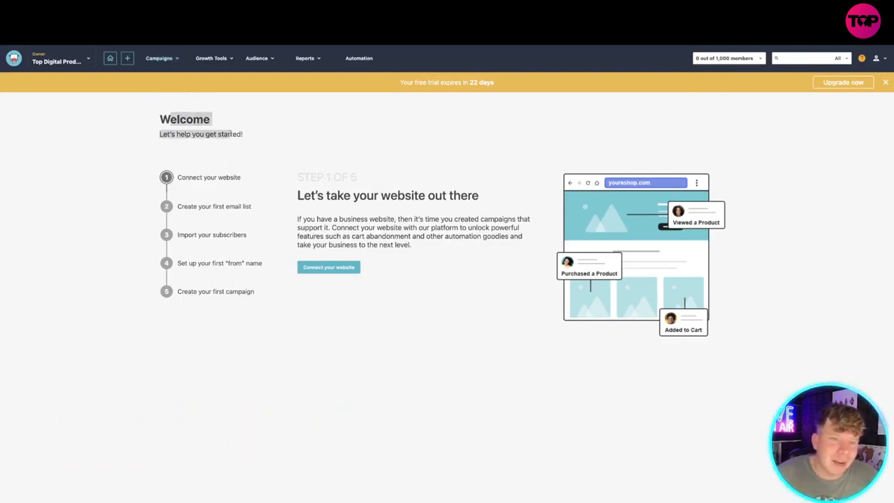
{"action": "left_click", "coordinate": [328, 266]}
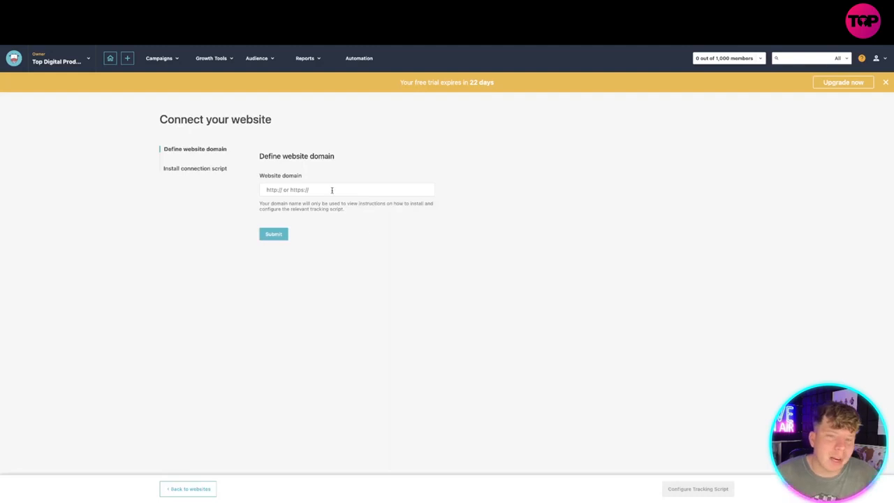
{"action": "type", "text": "googl"}
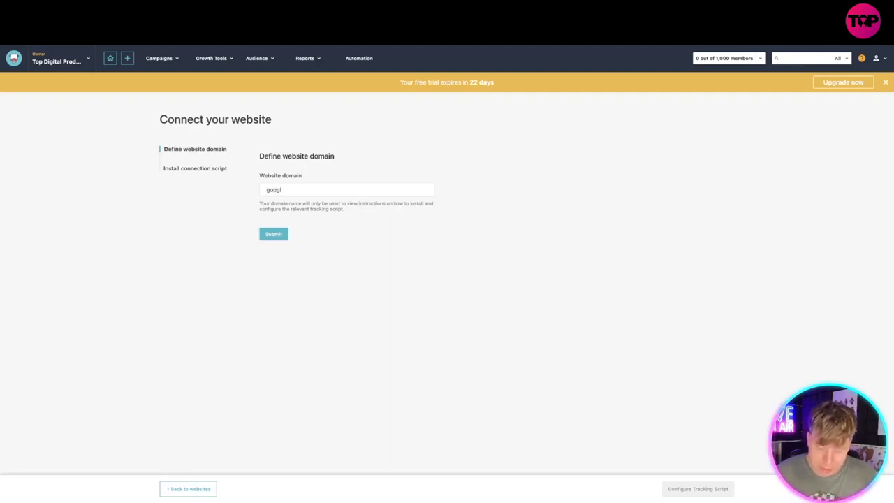
{"action": "left_click", "coordinate": [273, 234]}
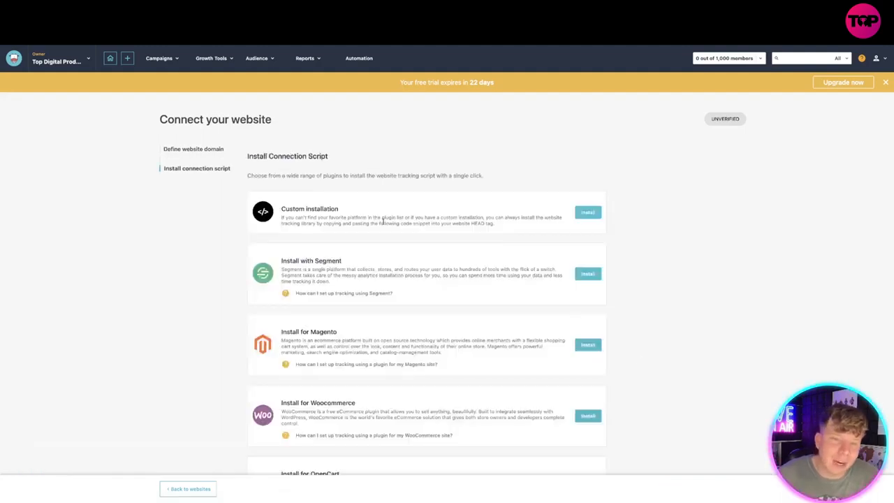
{"action": "mouse_move", "coordinate": [550, 243]}
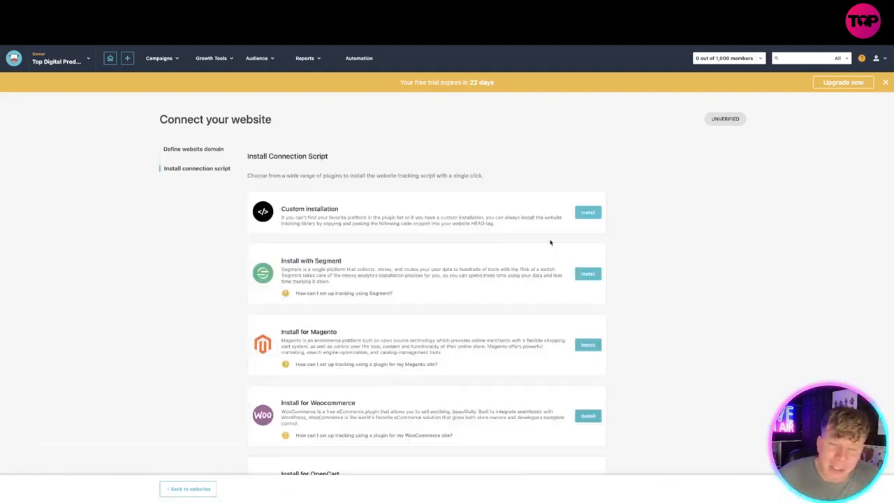
{"action": "mouse_move", "coordinate": [587, 273]}
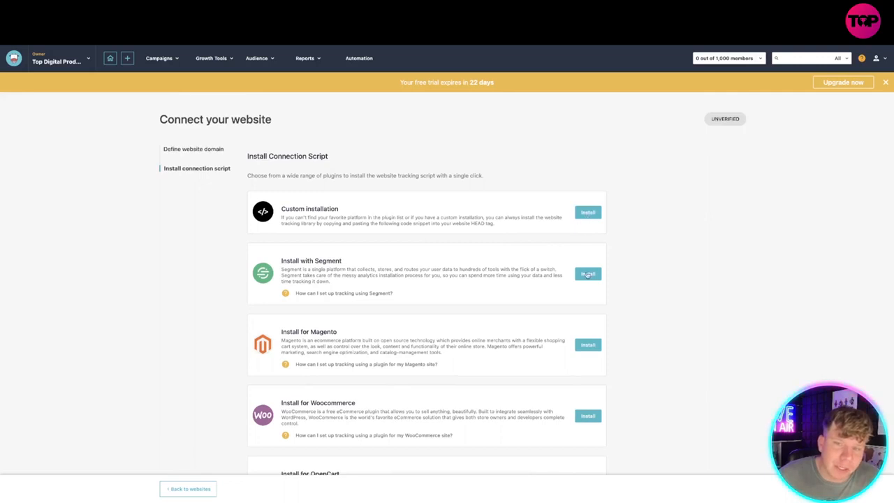
{"action": "left_click", "coordinate": [587, 273]}
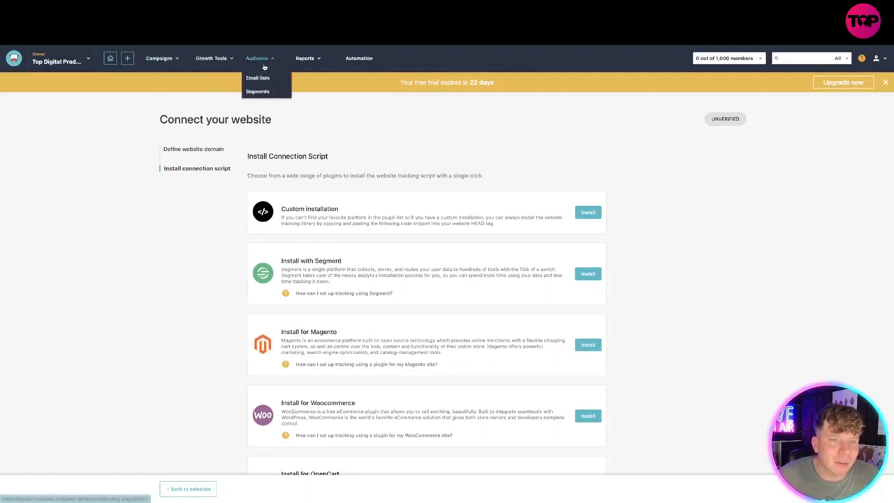
Create an email list named 'george list' from the Email lists overview.
{"action": "left_click", "coordinate": [257, 77]}
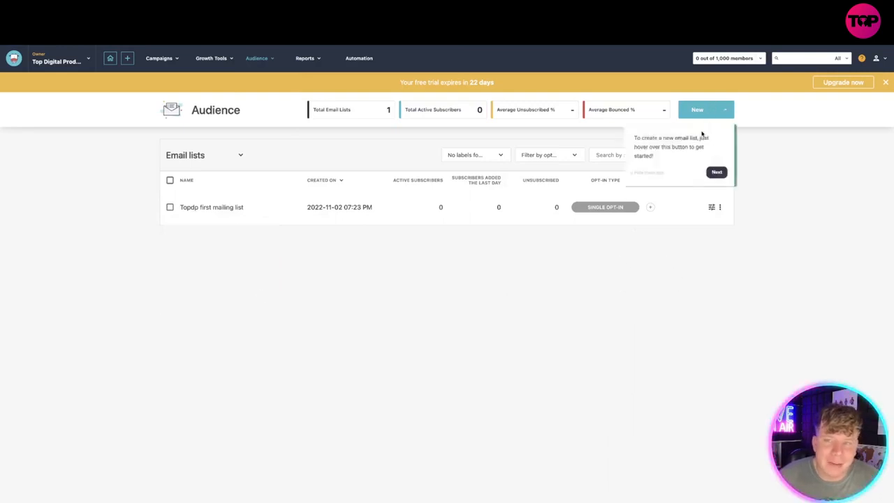
{"action": "left_click", "coordinate": [697, 110]}
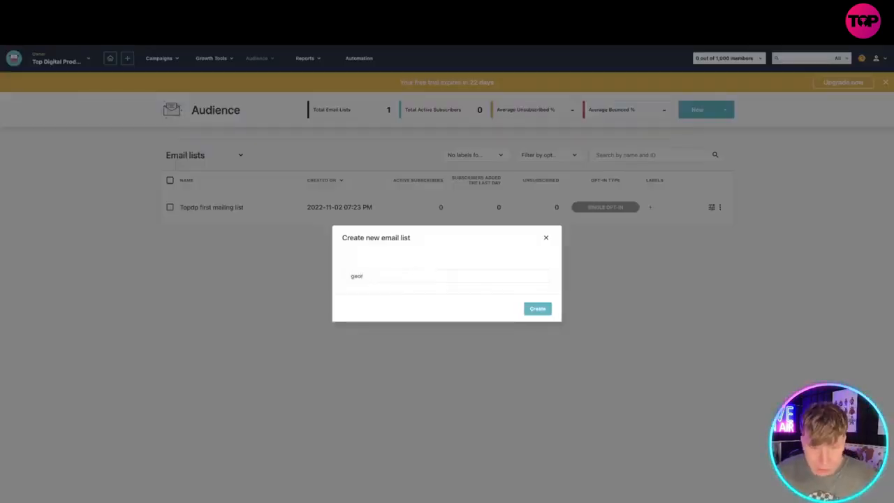
{"action": "left_click", "coordinate": [537, 308]}
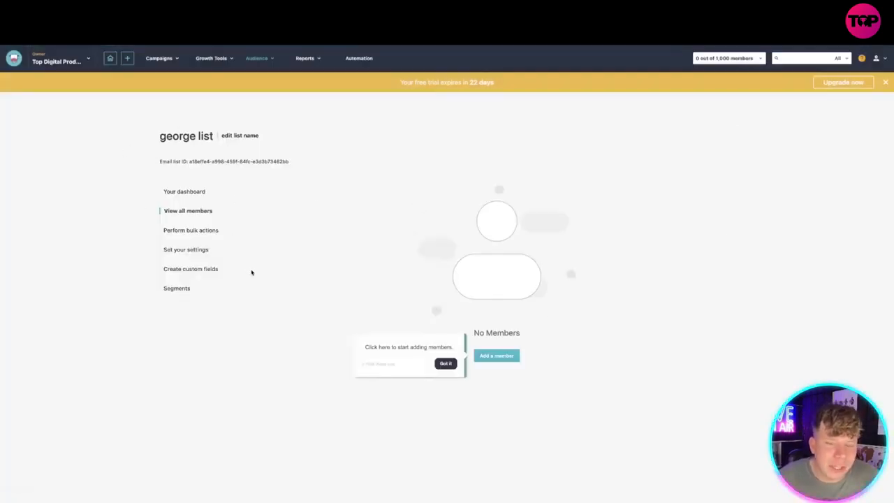
Add one member to george list with permission consent confirmed, then select all members.
{"action": "left_click", "coordinate": [496, 356]}
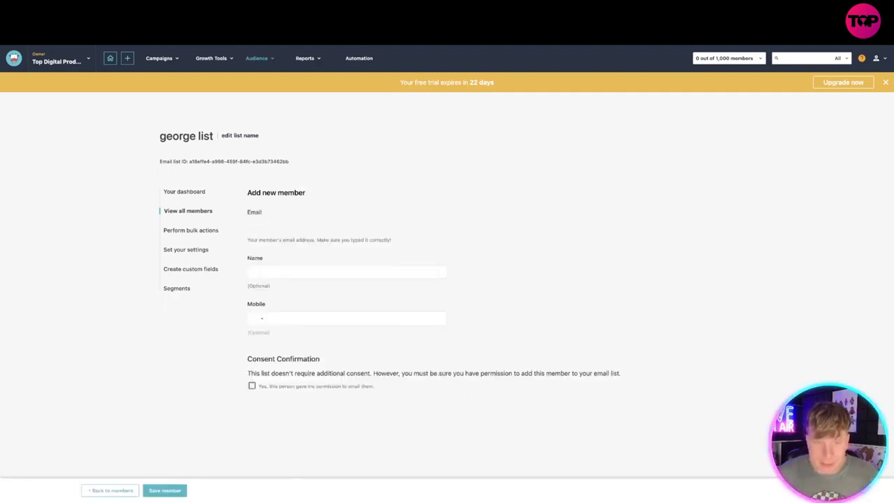
{"action": "left_click", "coordinate": [164, 489]}
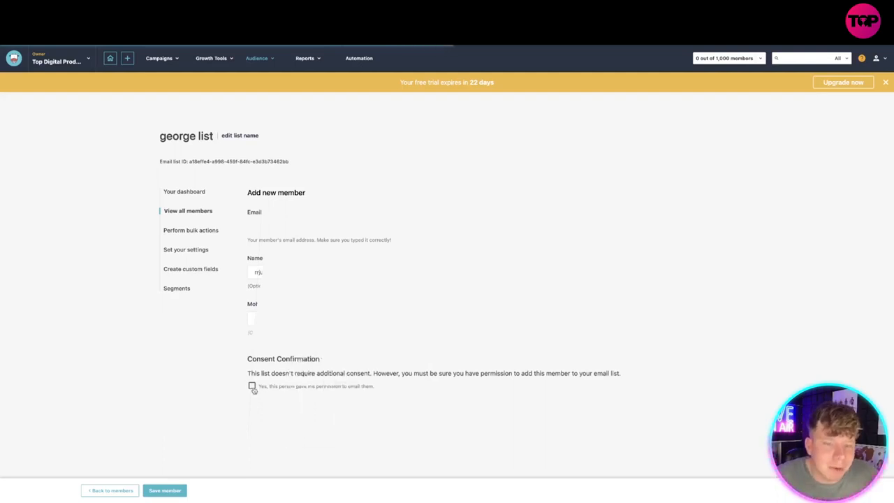
{"action": "left_click", "coordinate": [252, 386]}
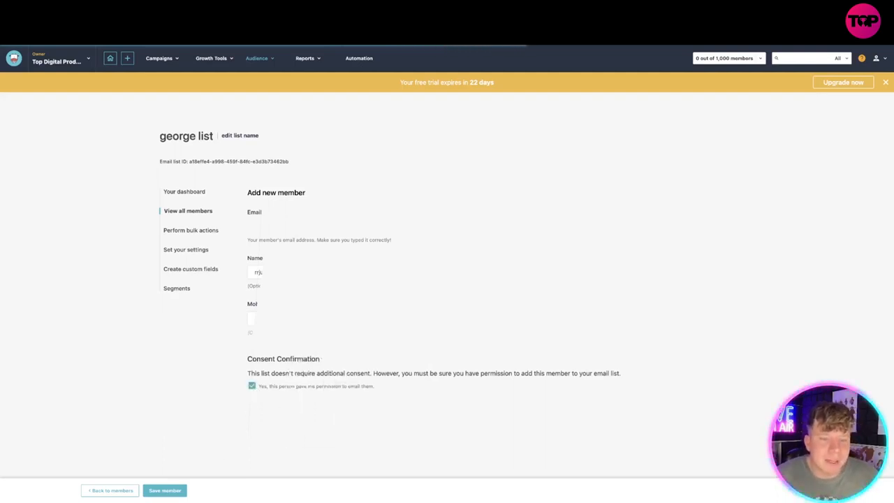
{"action": "left_click", "coordinate": [165, 490]}
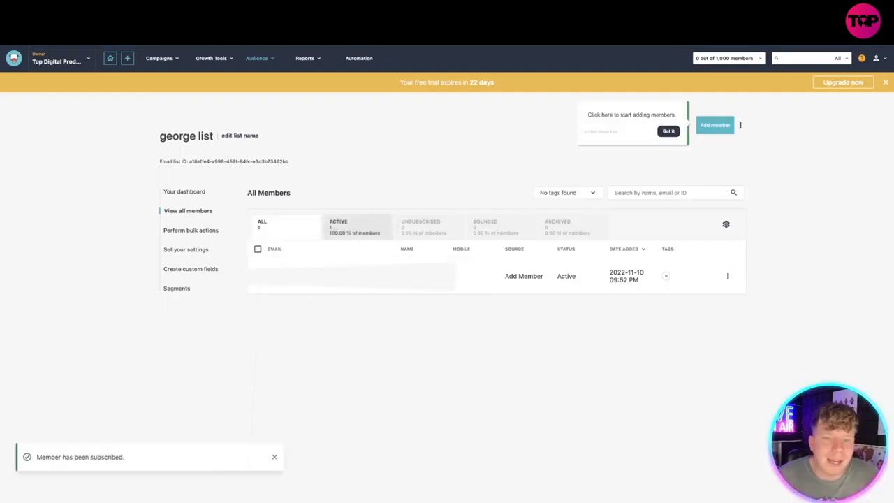
{"action": "left_click", "coordinate": [257, 248]}
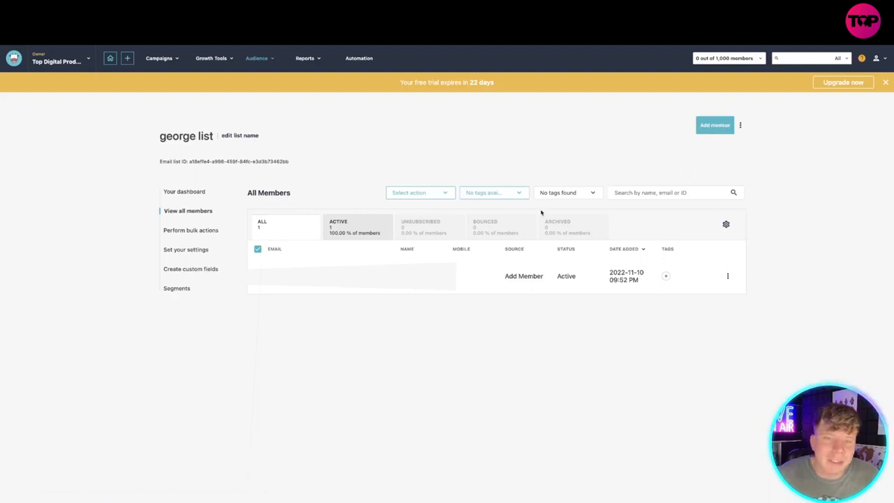
Browse george list's bulk actions, settings and custom fields, copy the Name tag, and view segments.
{"action": "left_click", "coordinate": [190, 230]}
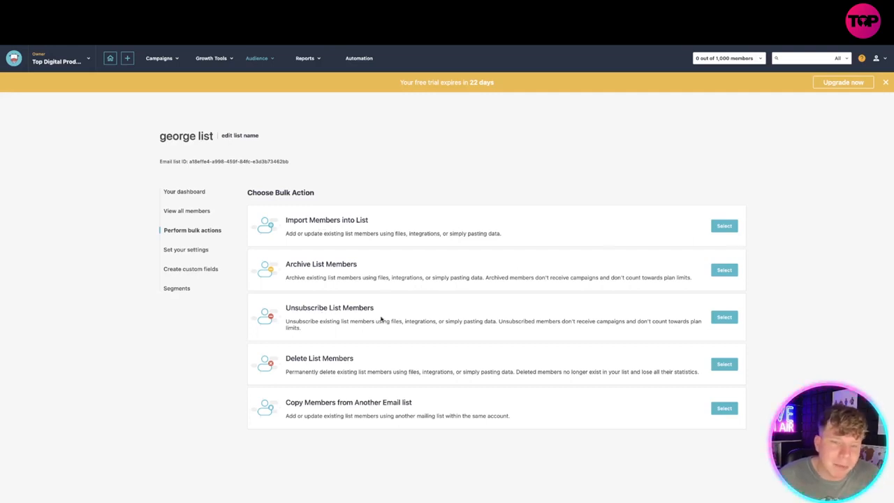
{"action": "mouse_move", "coordinate": [184, 249]}
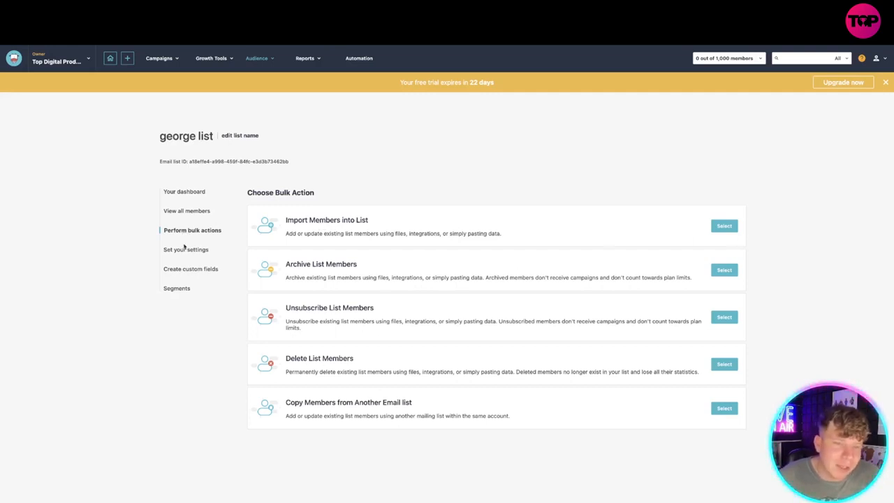
{"action": "left_click", "coordinate": [185, 249]}
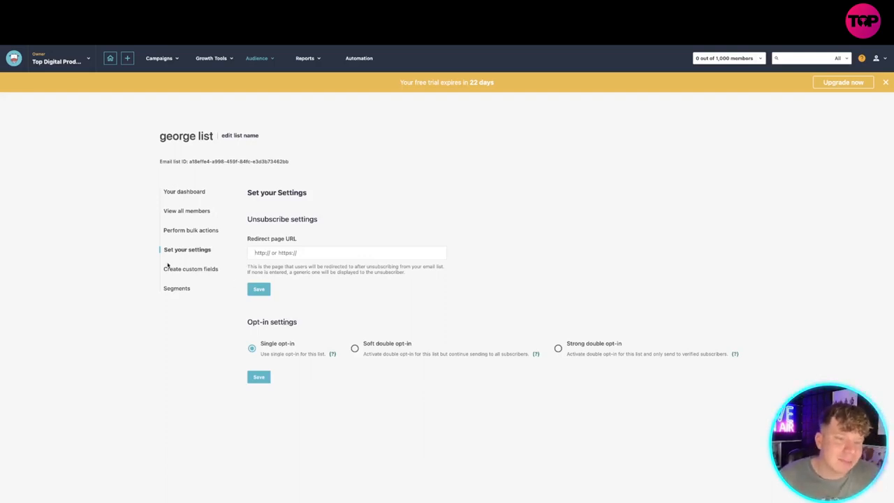
{"action": "left_click", "coordinate": [191, 268]}
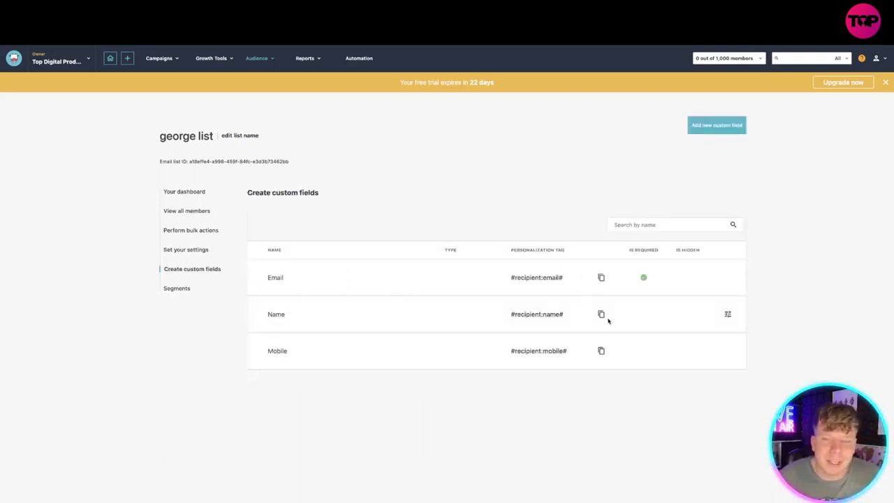
{"action": "left_click", "coordinate": [601, 313]}
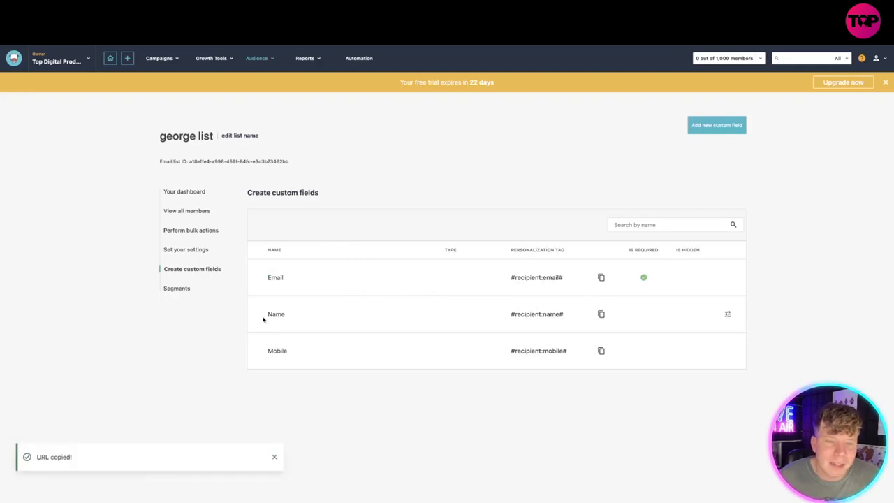
{"action": "mouse_move", "coordinate": [229, 275]}
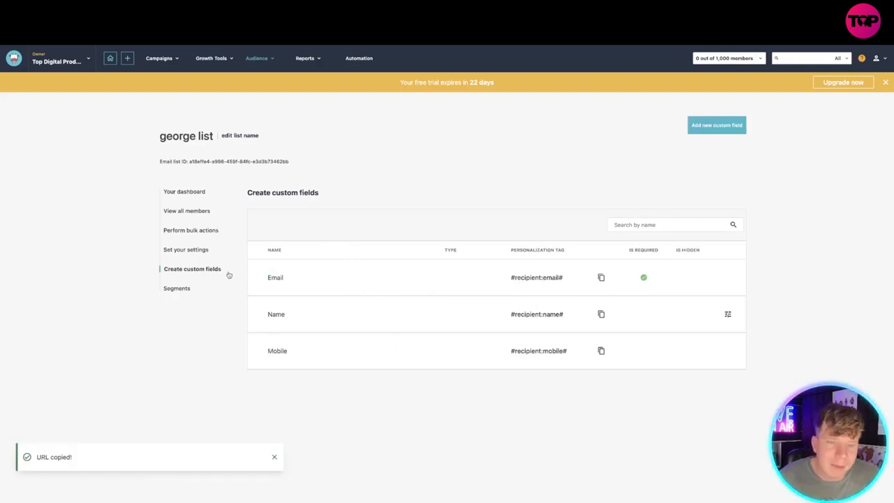
{"action": "left_click", "coordinate": [178, 287]}
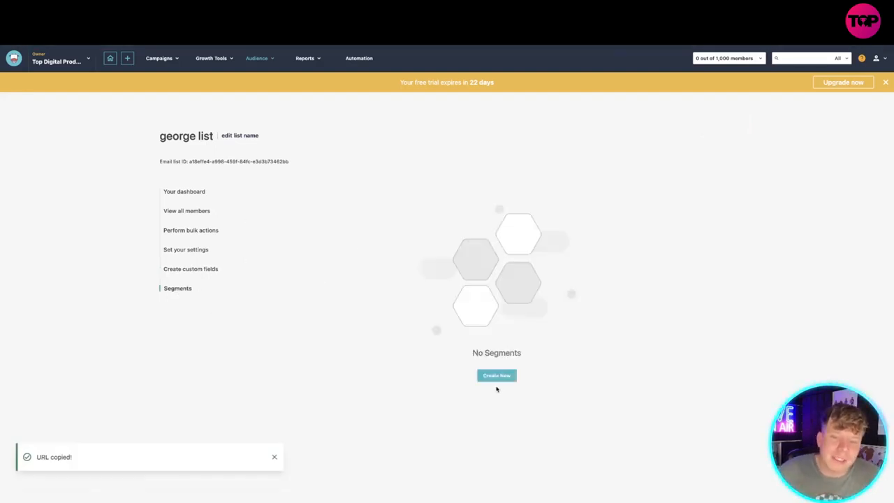
Browse suggested segment templates, then scroll through george list's dashboard charts.
{"action": "left_click", "coordinate": [496, 375]}
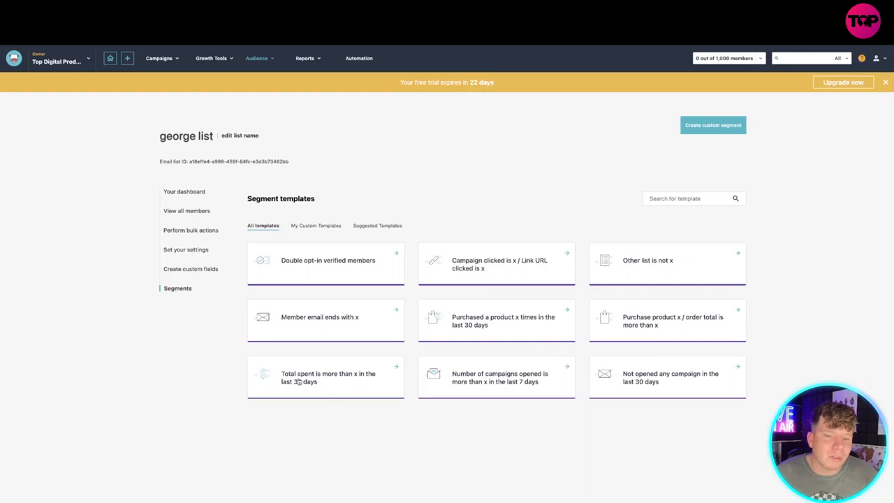
{"action": "left_click", "coordinate": [376, 225]}
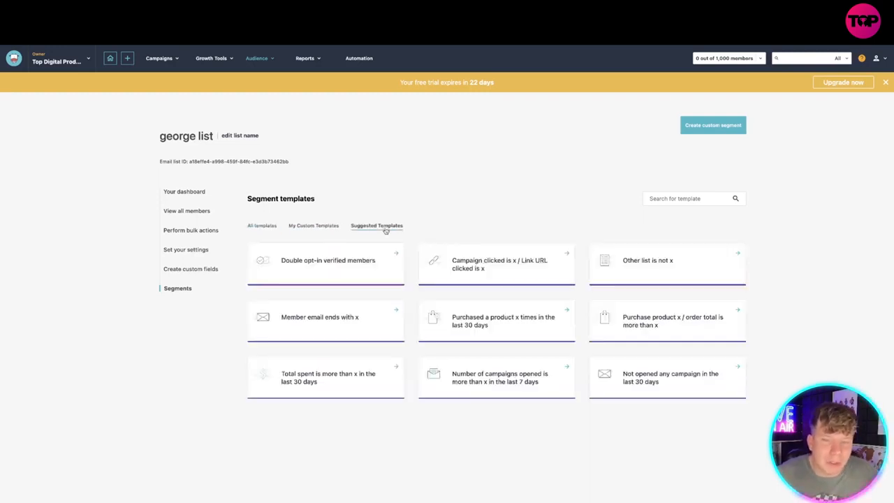
{"action": "left_click", "coordinate": [184, 191]}
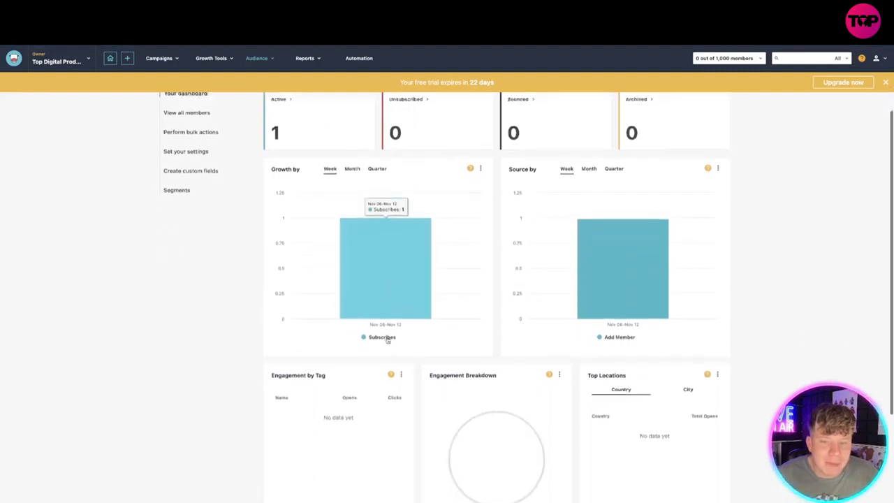
{"action": "scroll", "scroll_direction": "down", "scroll_amount": 3}
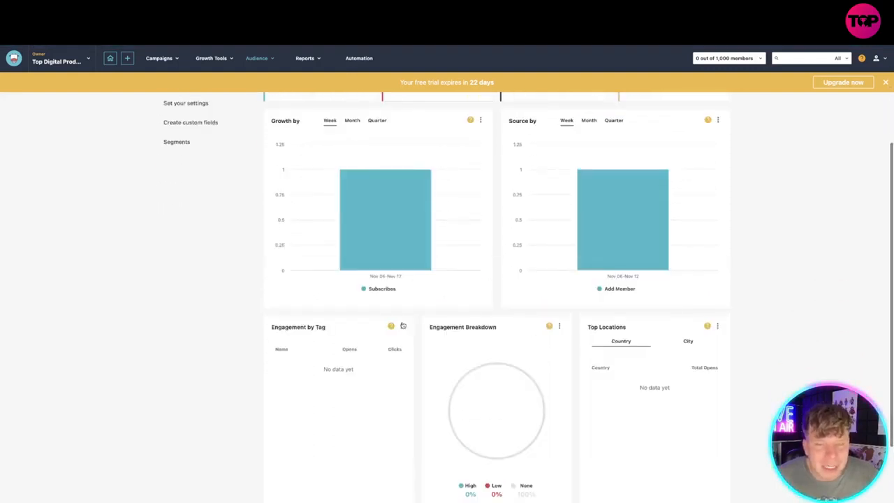